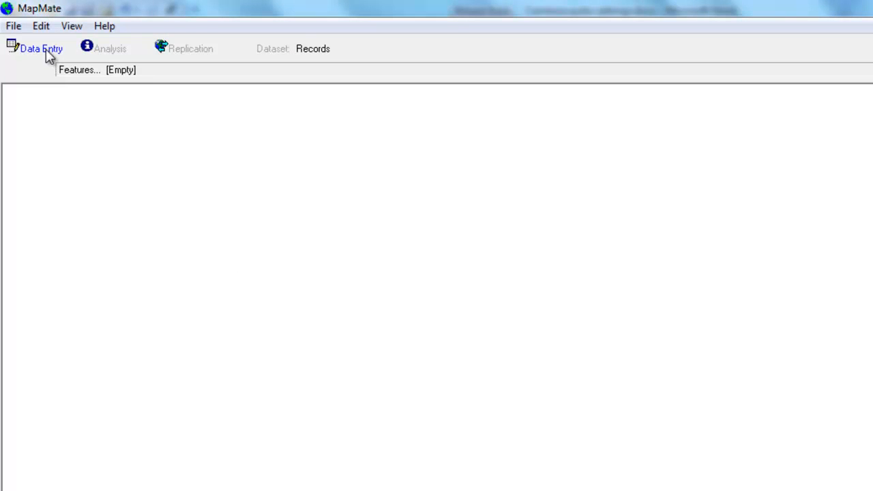
Start a new vascular plant record form with the date set to 2004.
left_click(37, 48)
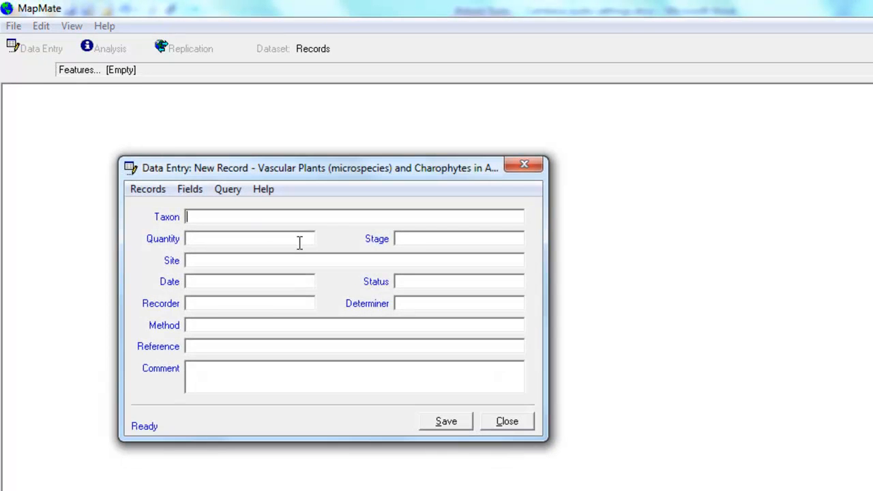
left_click(249, 281)
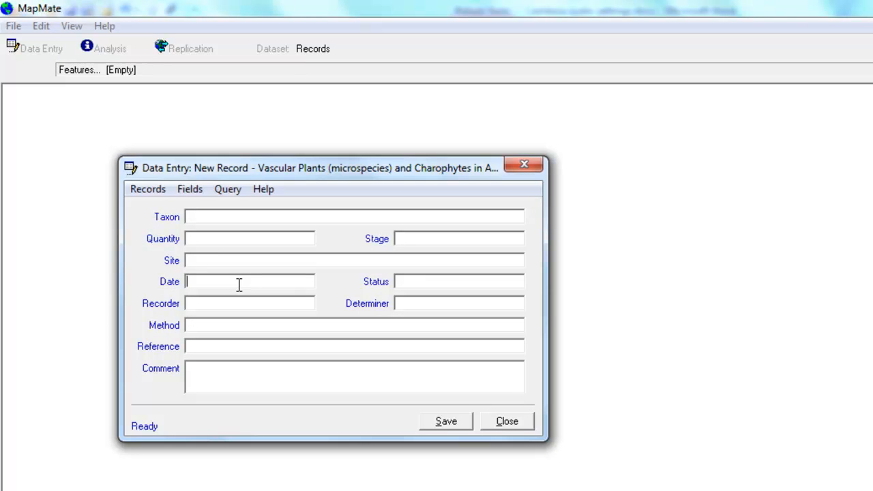
type("2004")
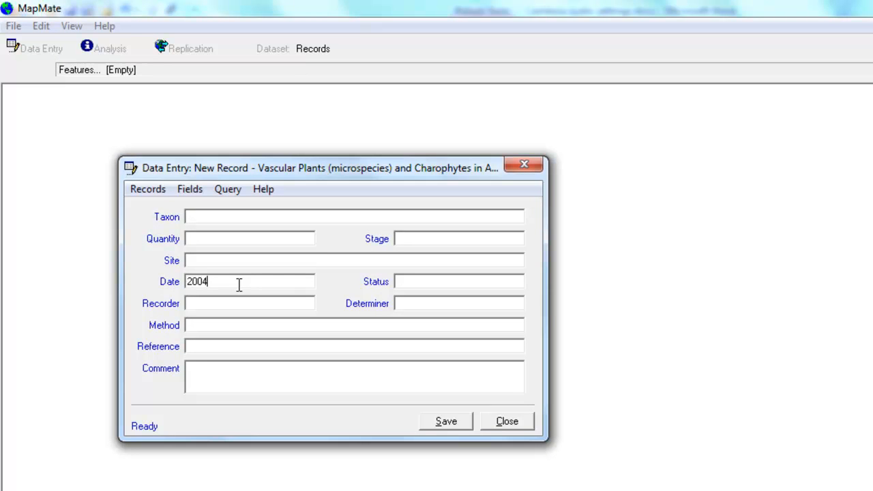
left_click(227, 188)
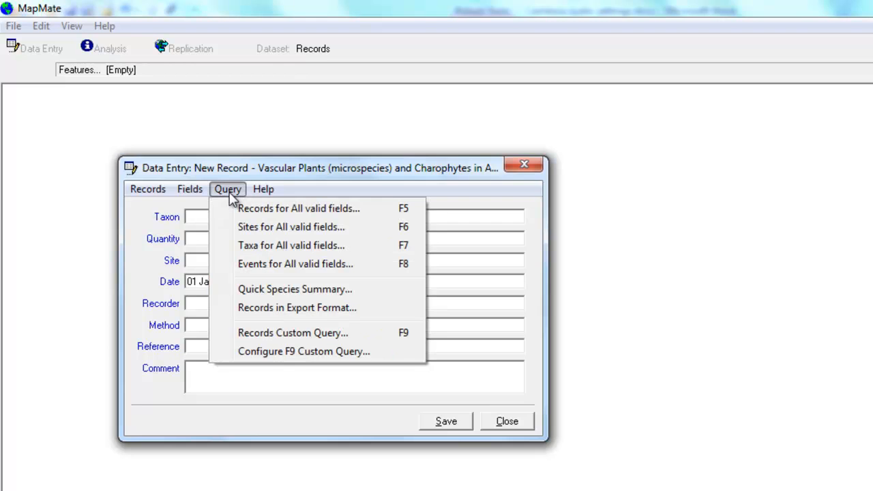
Run Records for All valid fields (F5) to list the 2004 Colden Common and Highbridge meadow records.
left_click(296, 208)
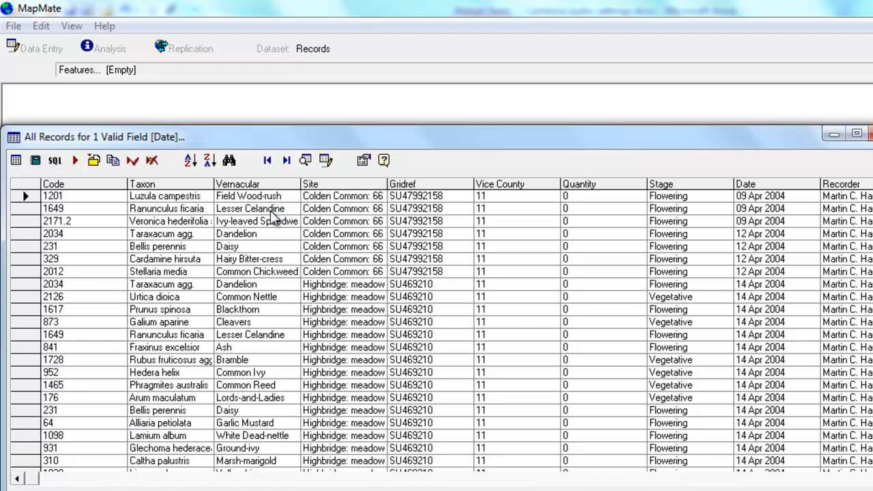
mouse_move(143, 234)
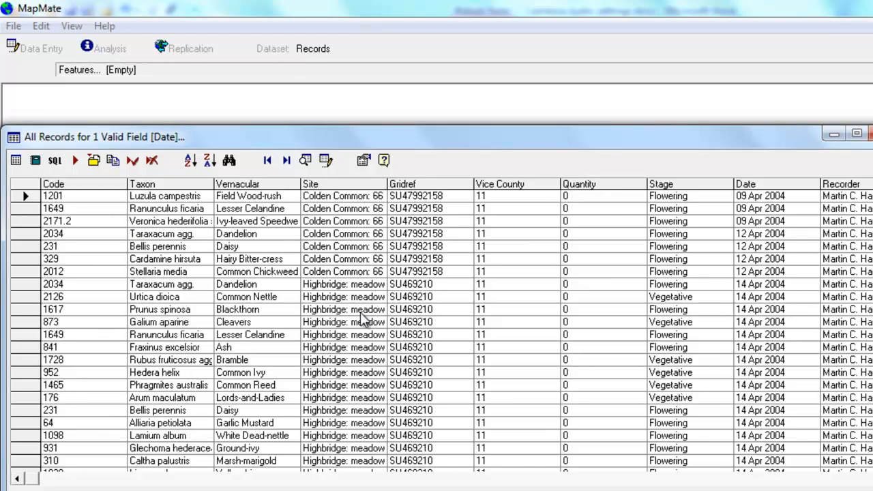
mouse_move(115, 277)
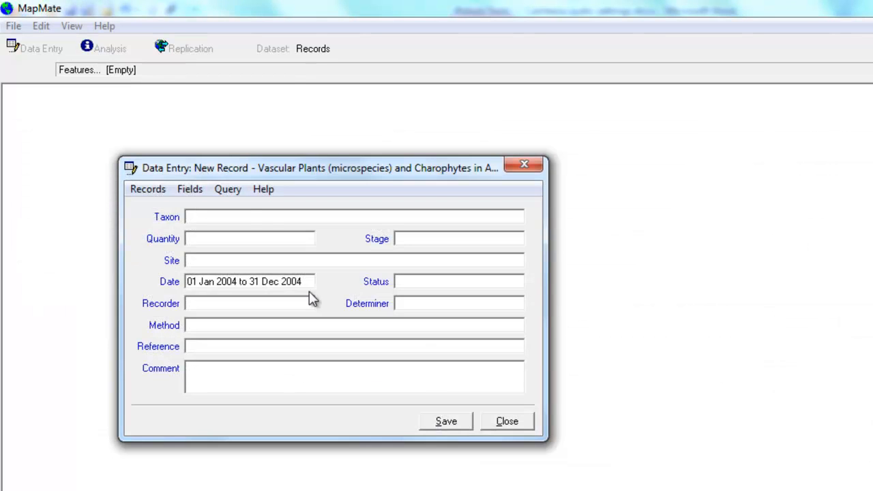
Close the All Records report and return to the 2004 record form.
left_click(227, 189)
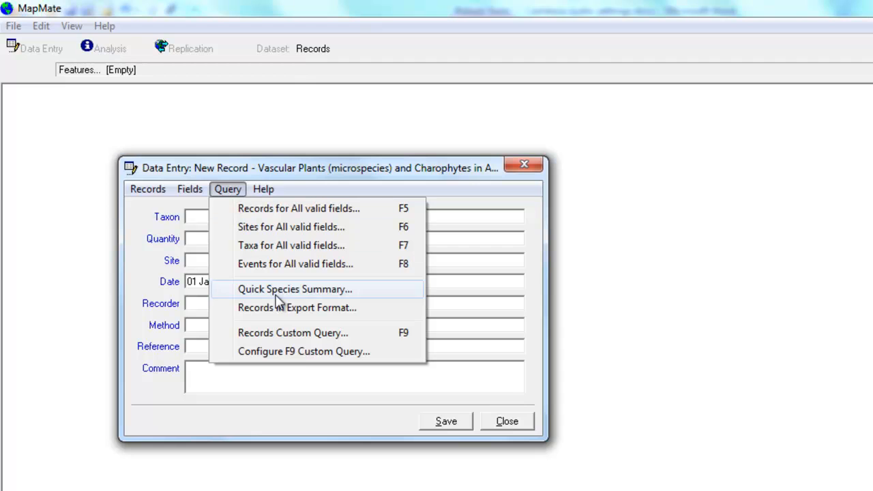
mouse_move(334, 359)
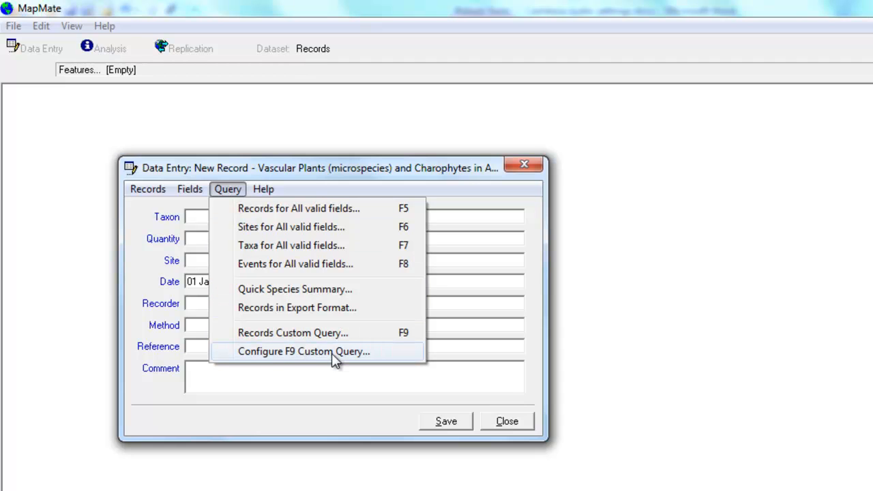
mouse_move(266, 367)
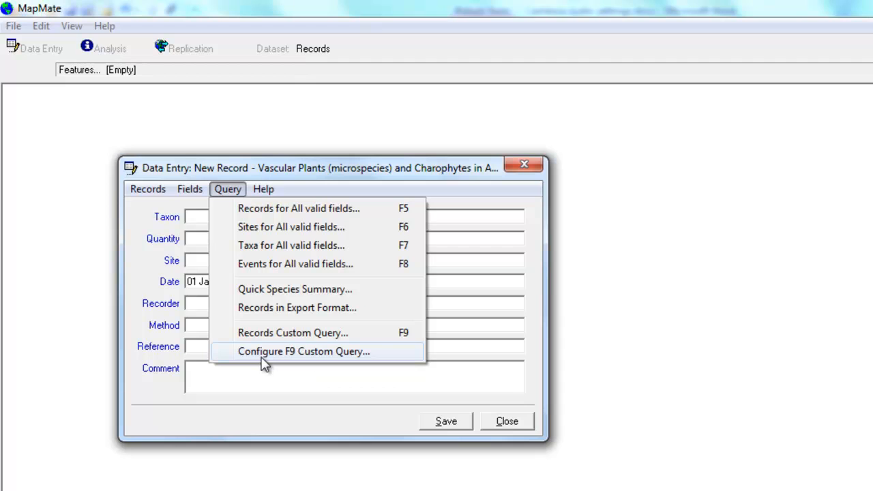
mouse_move(292, 361)
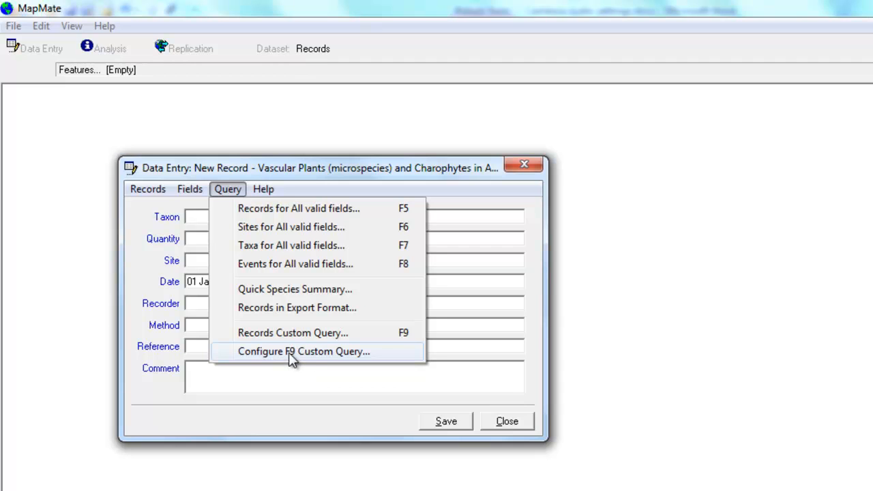
mouse_move(339, 363)
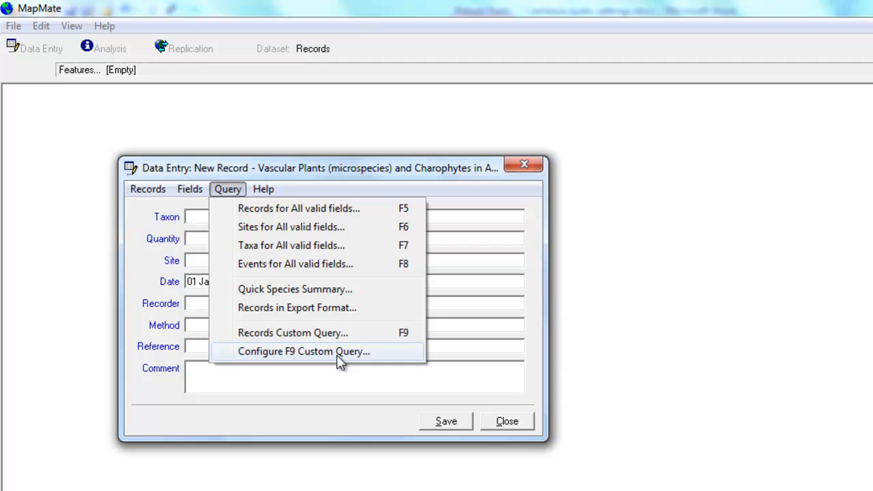
Open F9 Custom Configuration, showing output columns Code, Taxon, Vernacular, Recorder and Site Name.
left_click(299, 351)
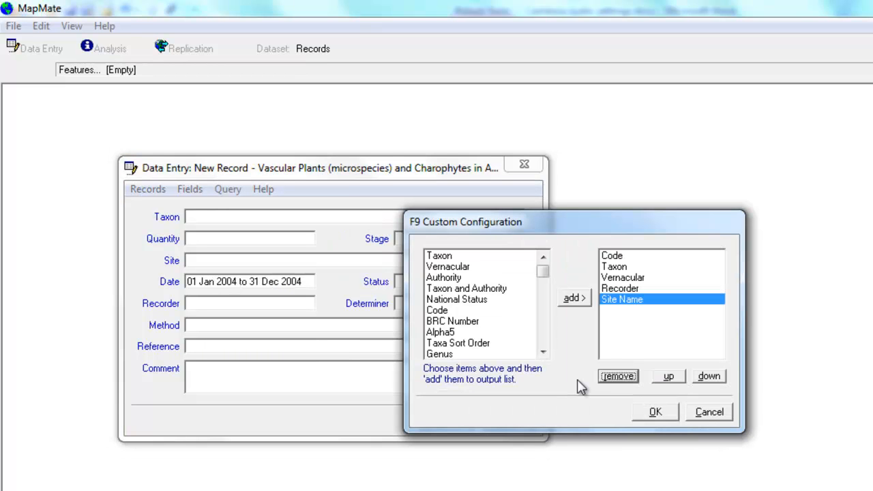
mouse_move(642, 332)
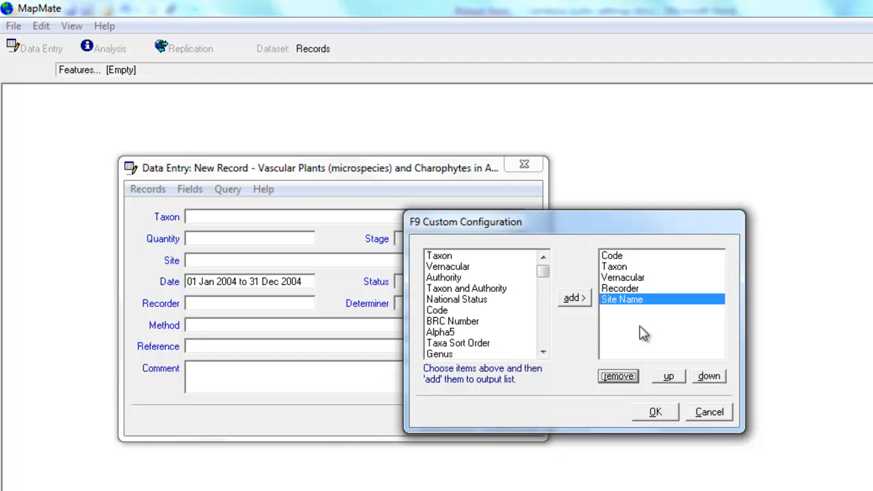
mouse_move(492, 303)
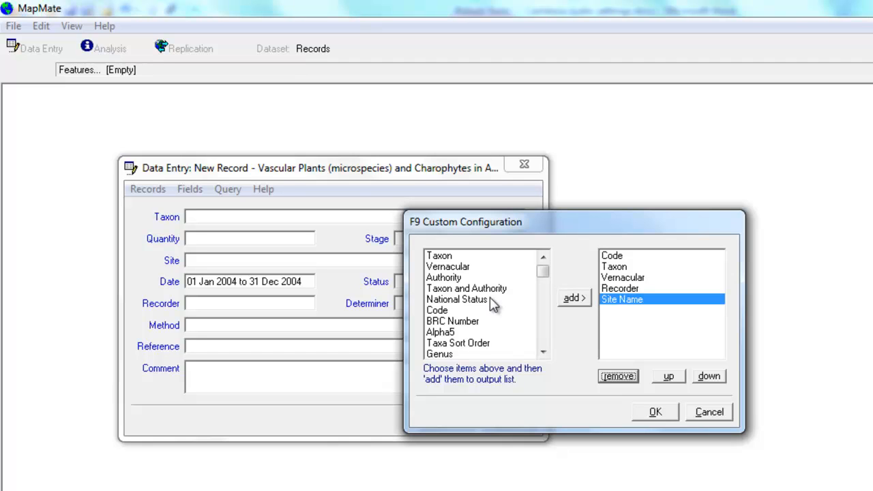
left_click(542, 279)
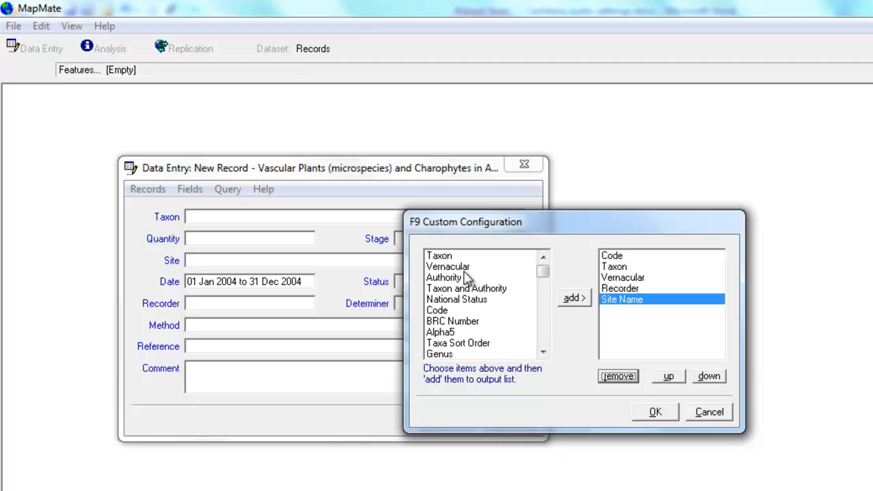
Add Family to the F9 output columns and move it up to first place.
scroll("down", 3)
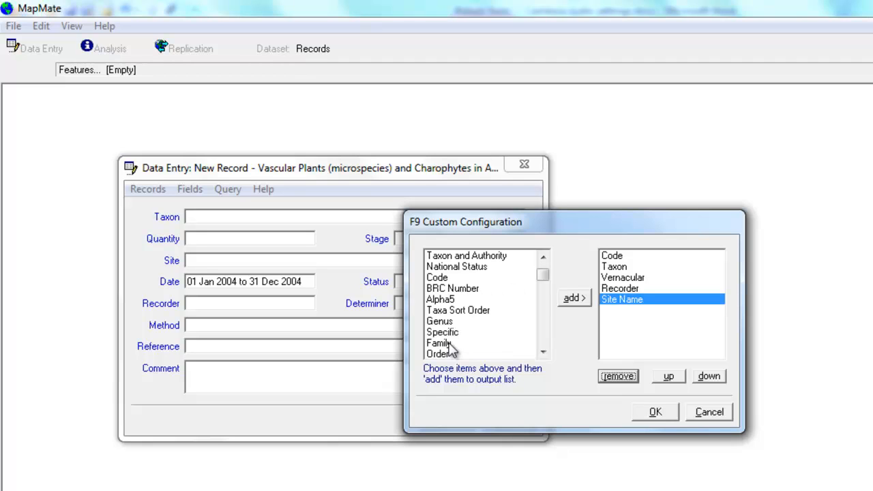
left_click(439, 343)
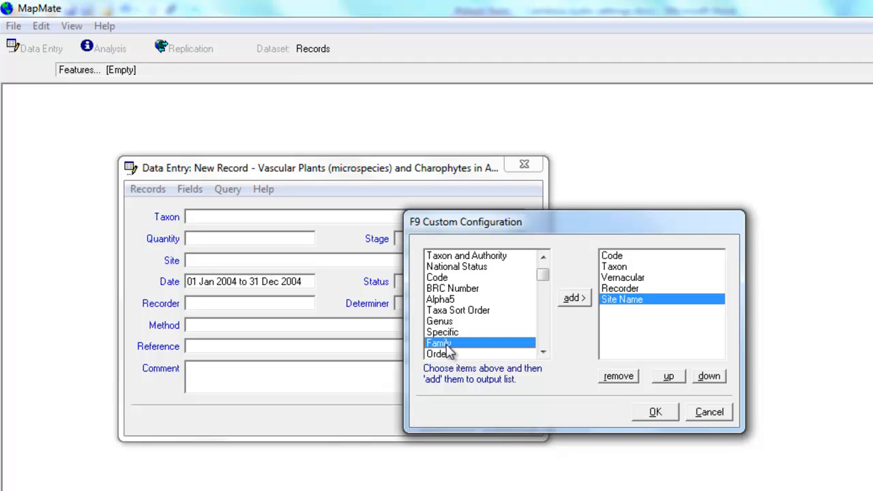
mouse_move(532, 356)
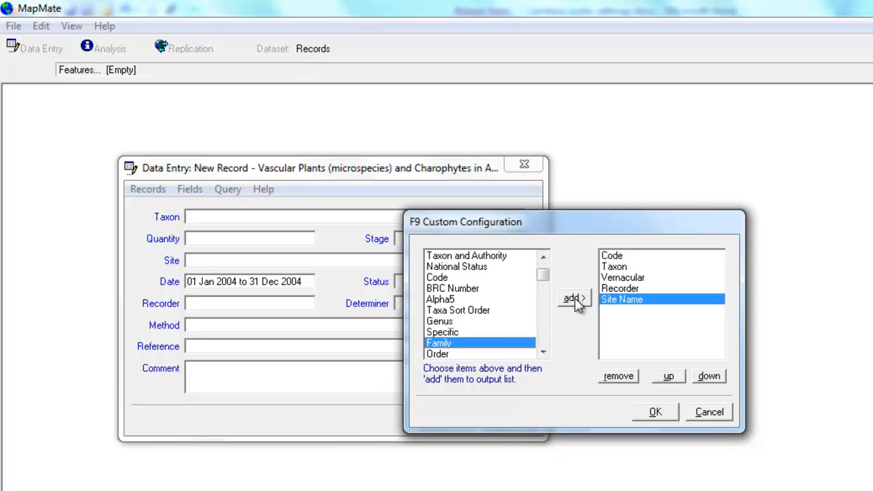
left_click(572, 297)
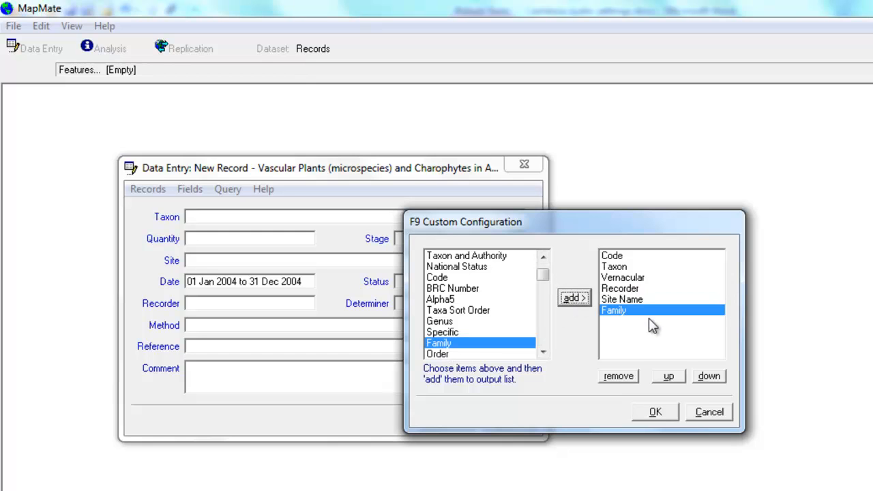
mouse_move(635, 379)
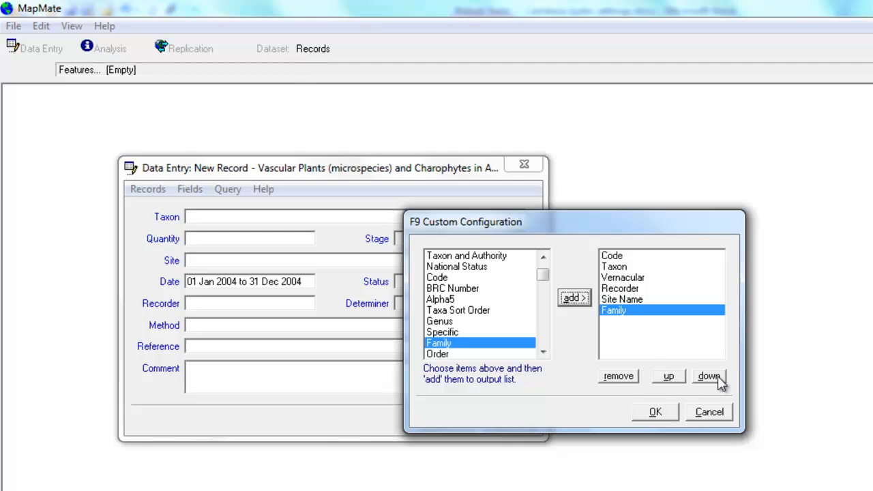
left_click(668, 376)
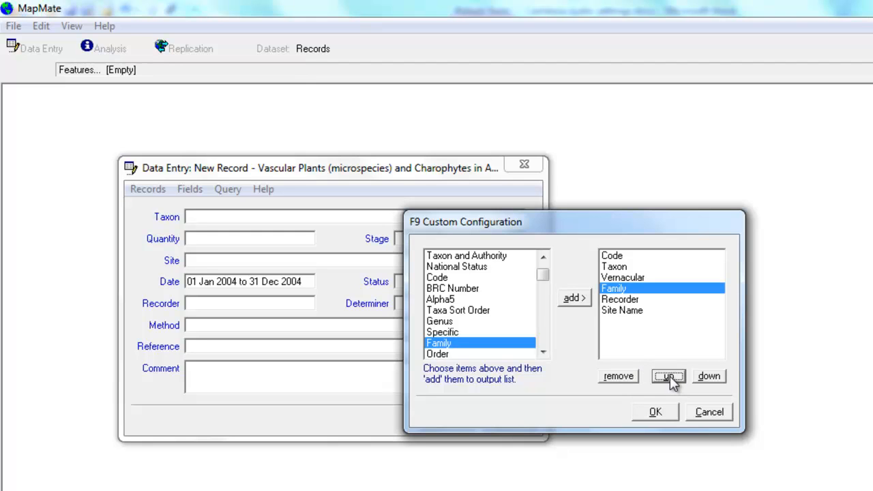
left_click(664, 376)
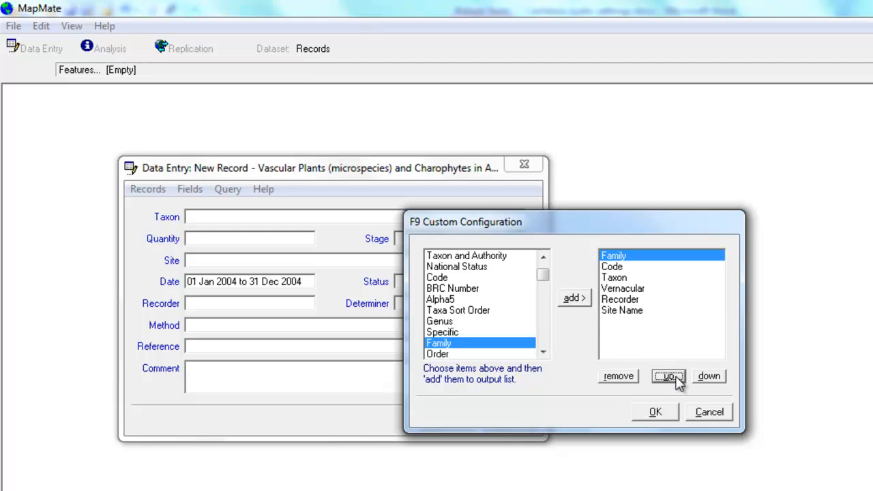
left_click(543, 351)
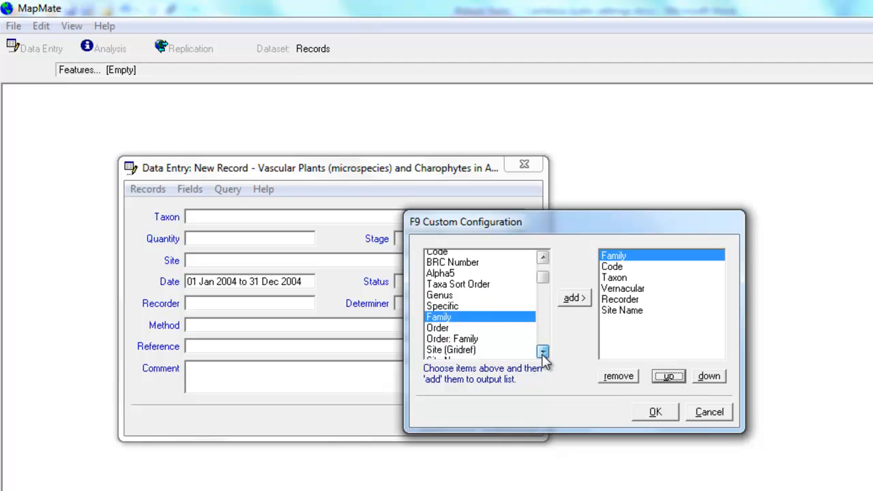
left_click(543, 351)
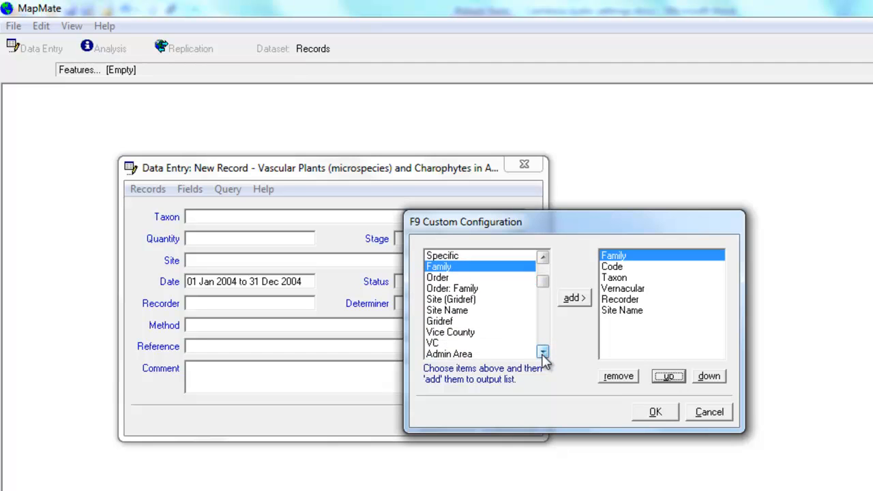
left_click(543, 353)
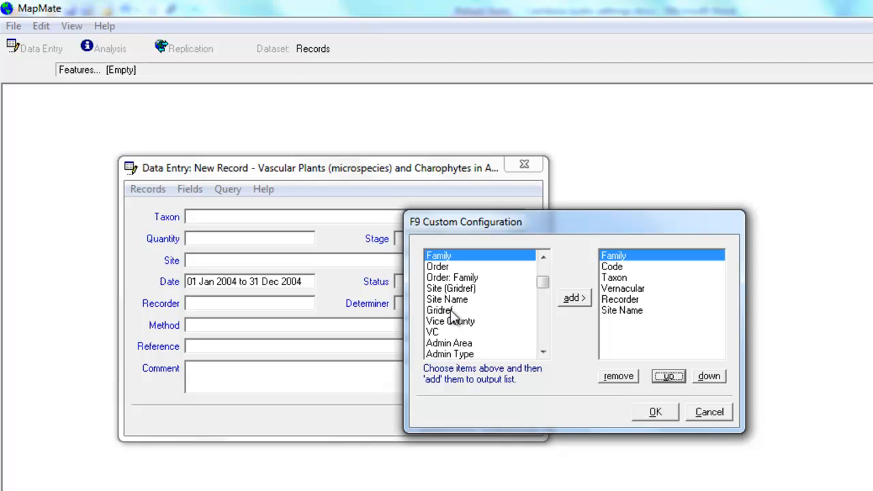
Append Gridref to the F9 output columns after Site Name.
left_click(440, 310)
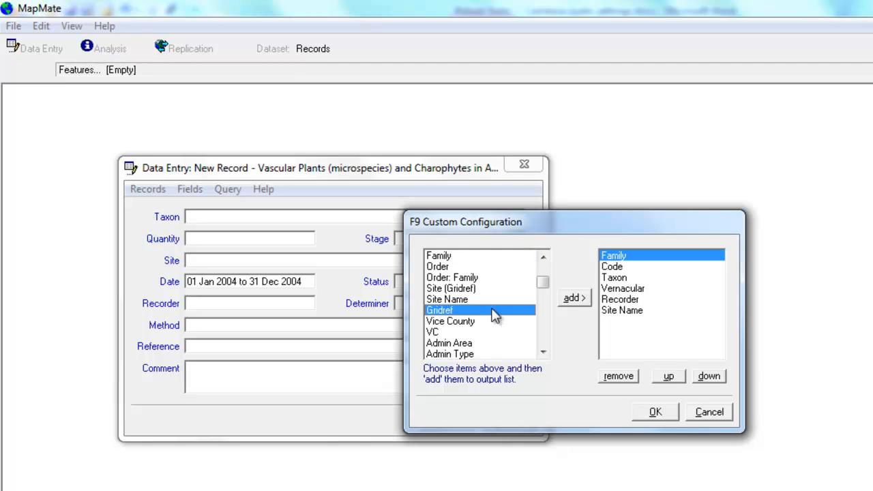
left_click(575, 298)
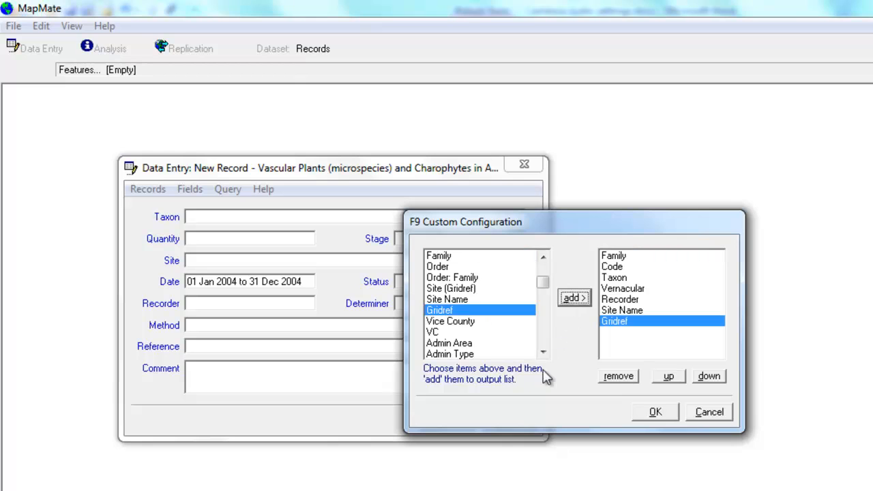
scroll("down", 3)
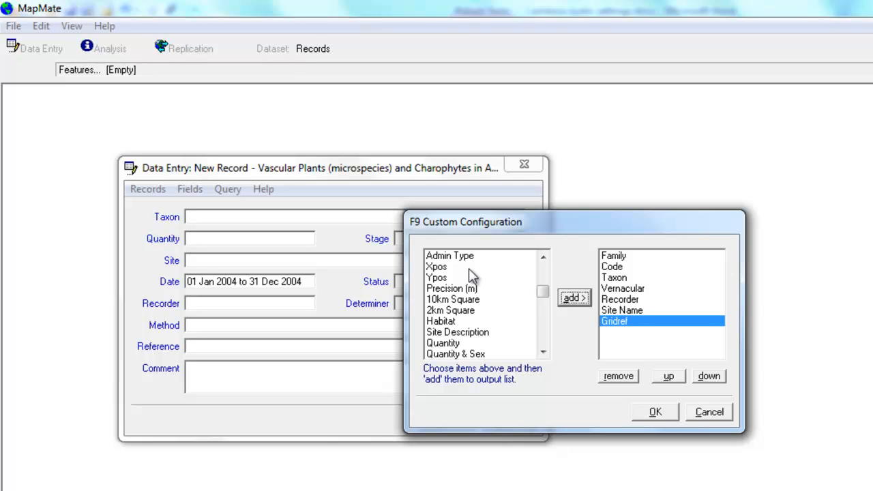
mouse_move(537, 351)
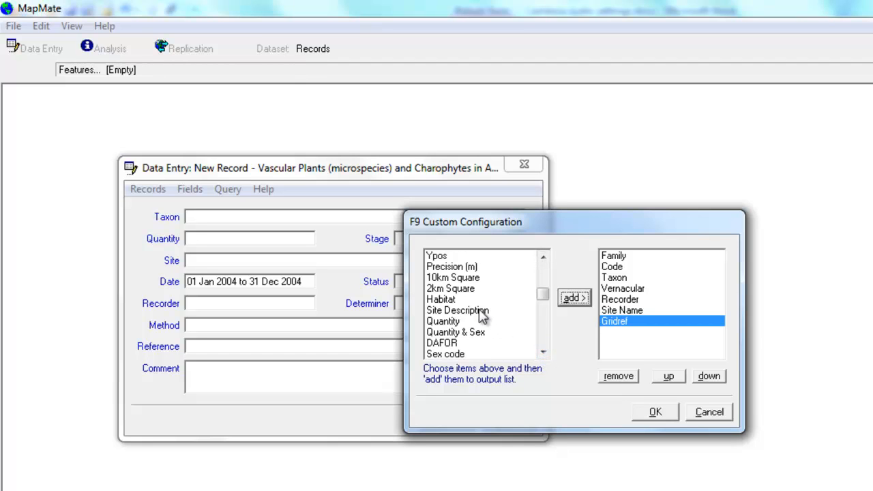
mouse_move(448, 318)
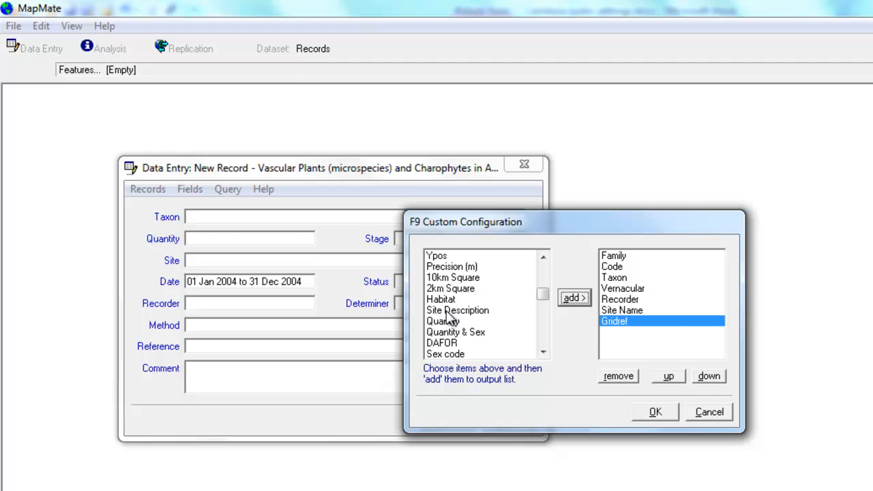
Append Start Date and End Date to the F9 output columns after Gridref.
left_click(457, 310)
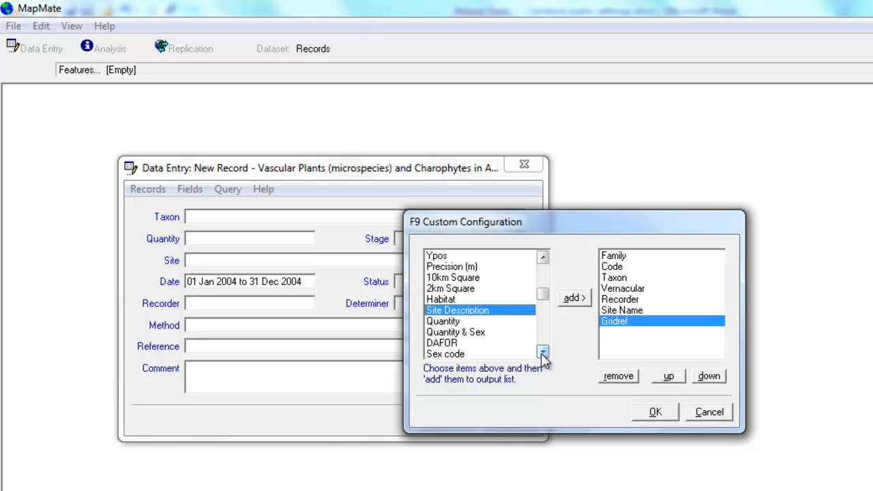
left_click(542, 351)
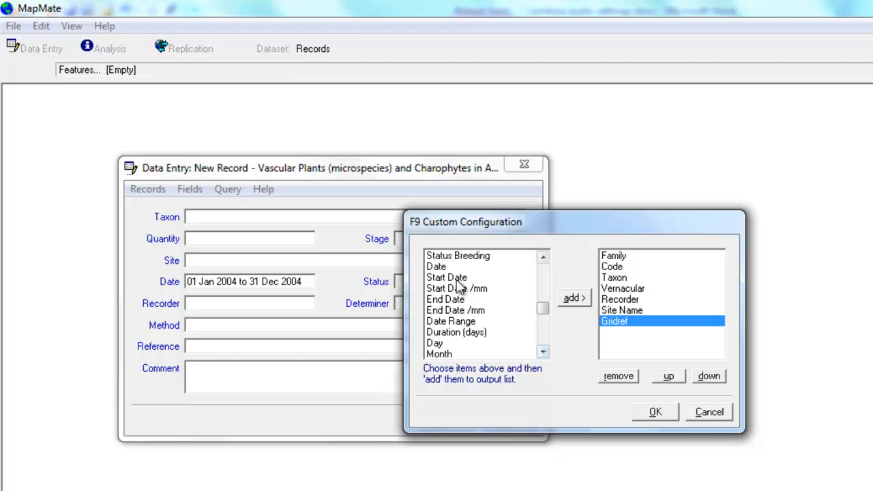
left_click(575, 298)
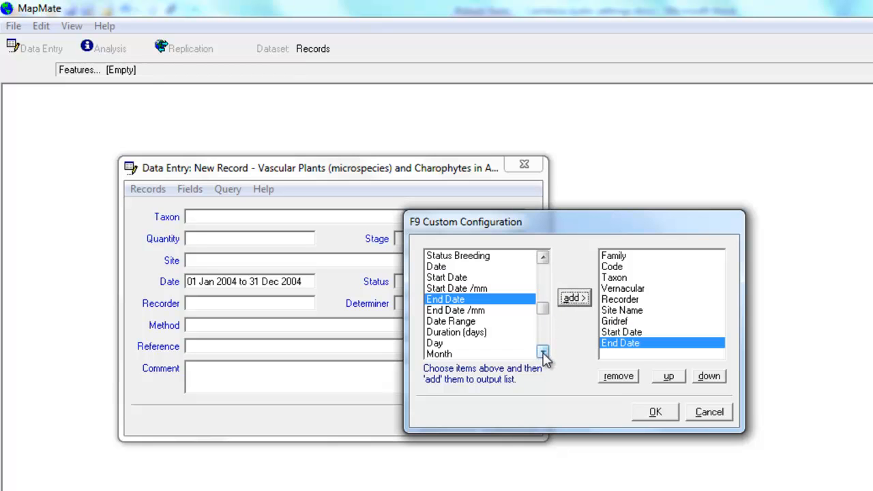
left_click(543, 354)
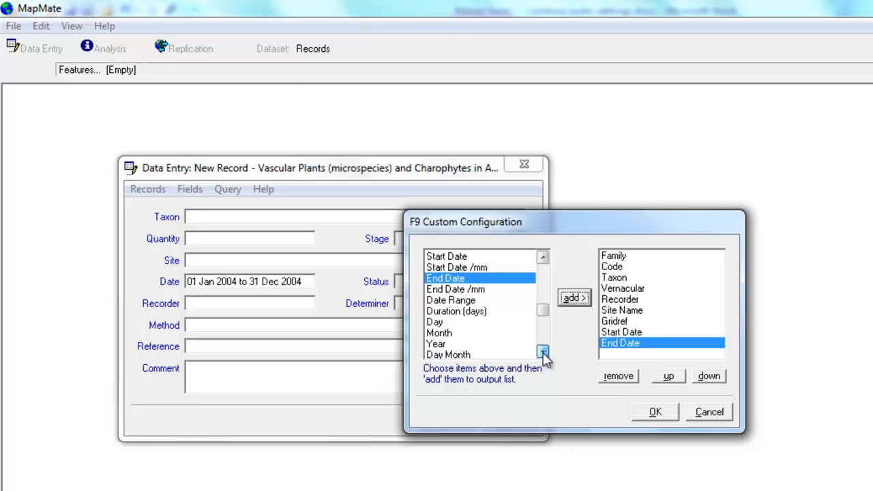
left_click(541, 352)
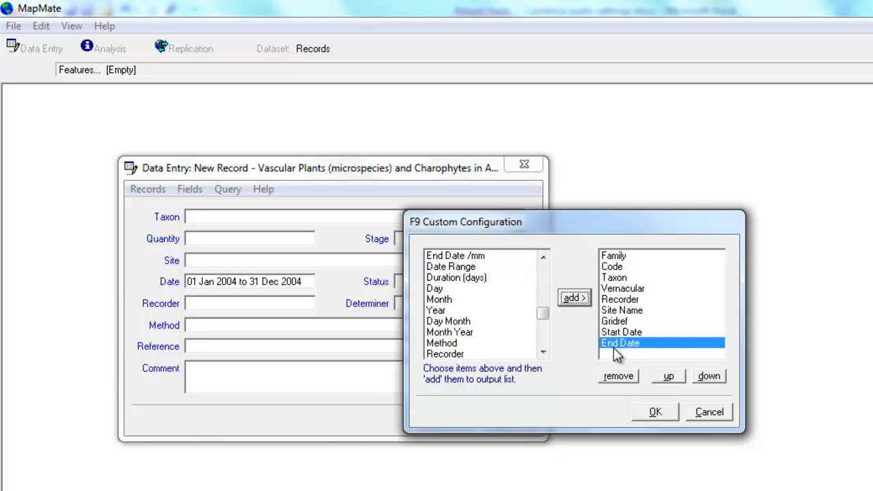
mouse_move(655, 412)
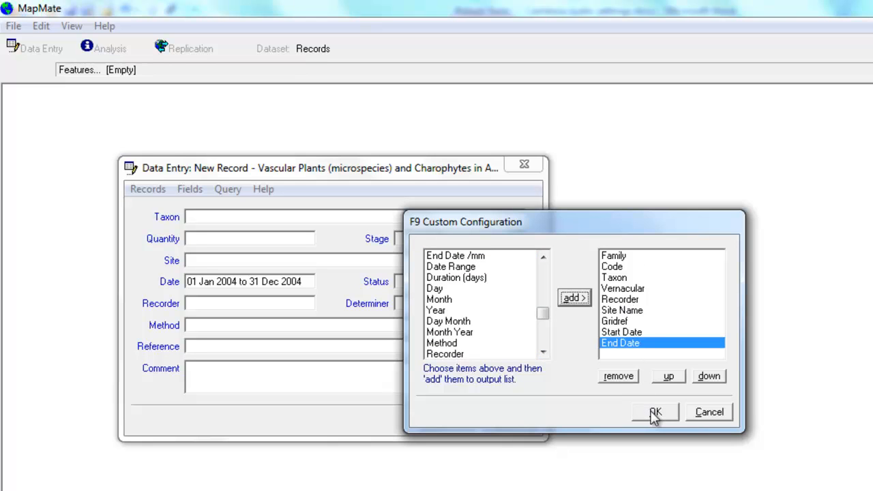
Confirm the new columns and run the custom records query on the 2004 records.
left_click(649, 411)
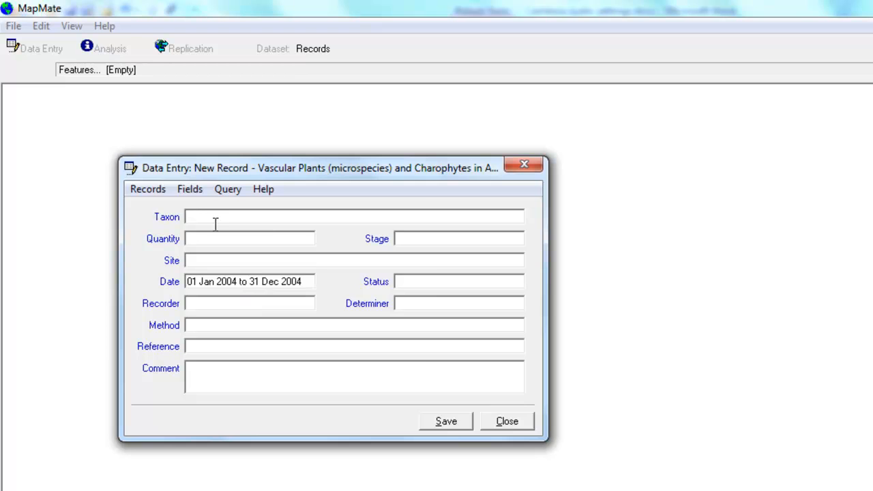
left_click(227, 189)
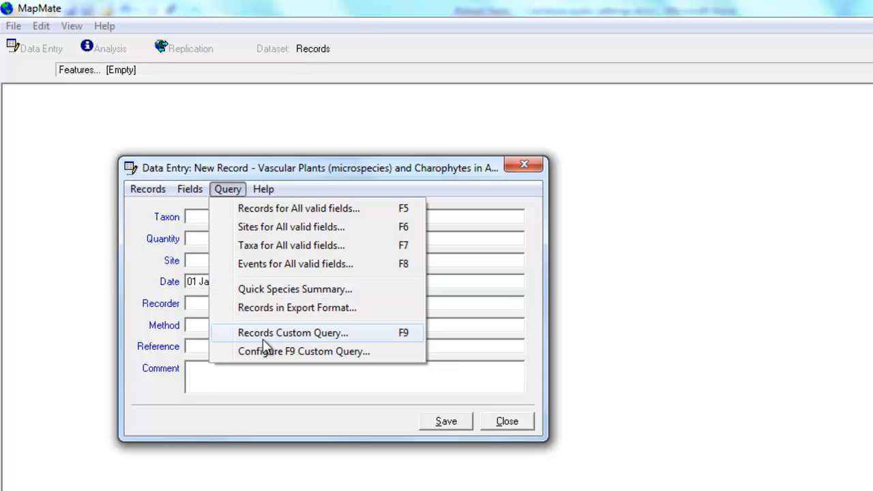
mouse_move(293, 348)
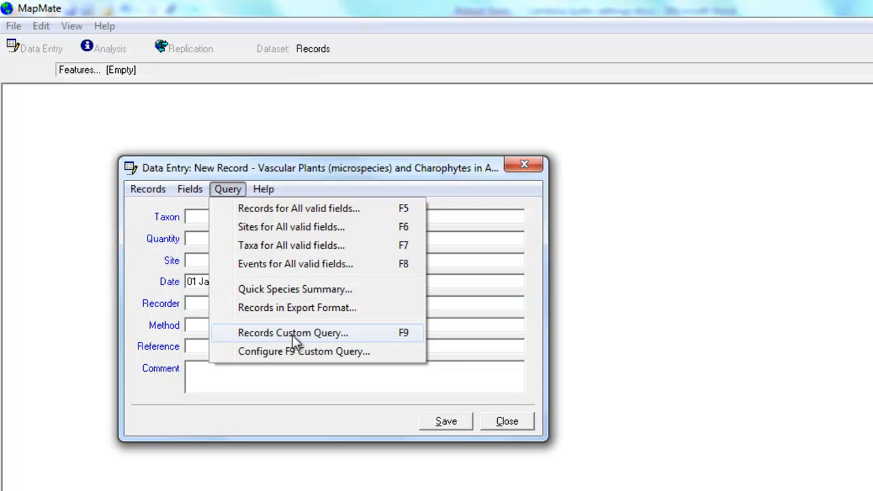
left_click(289, 333)
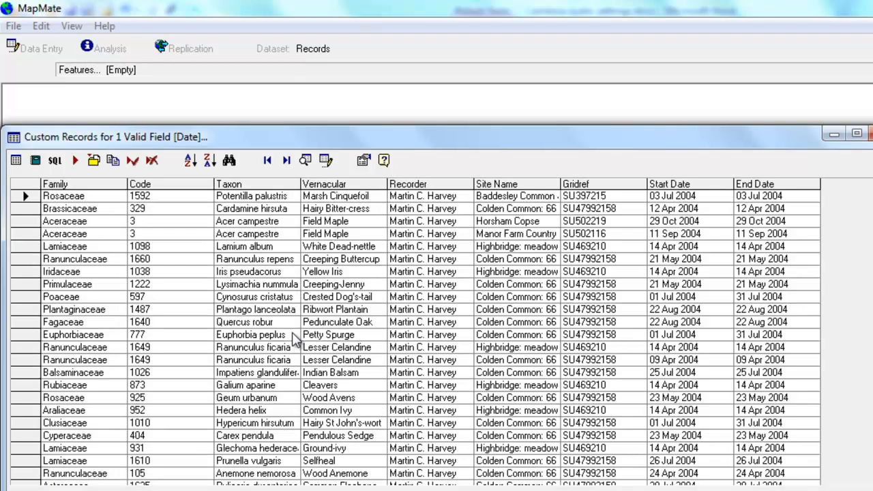
mouse_move(198, 300)
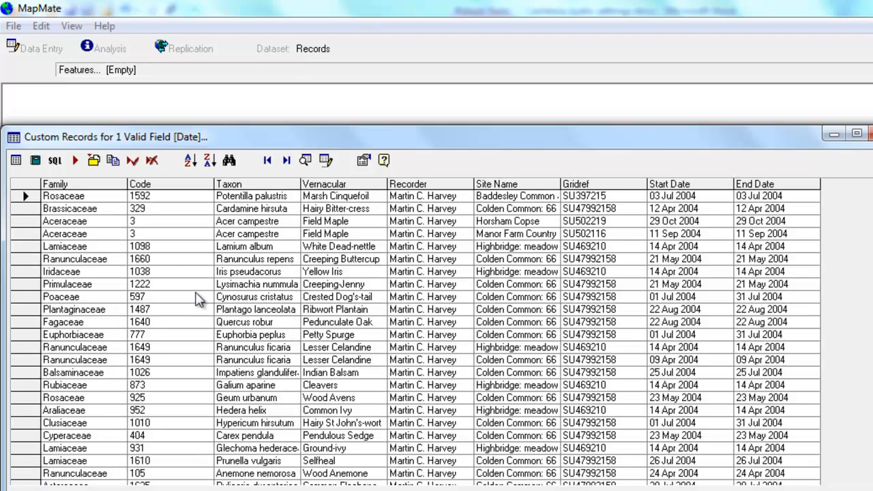
mouse_move(203, 299)
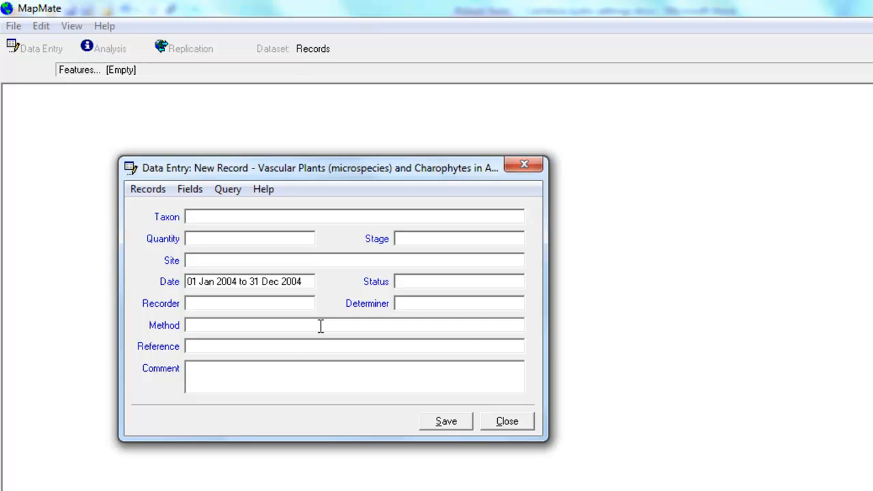
Replace Gridref with National Status at the end of the F9 output columns.
left_click(227, 189)
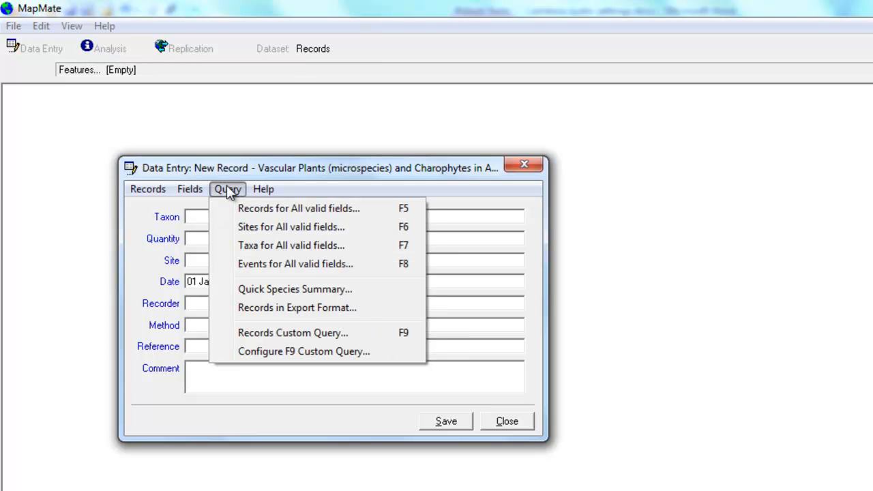
left_click(306, 352)
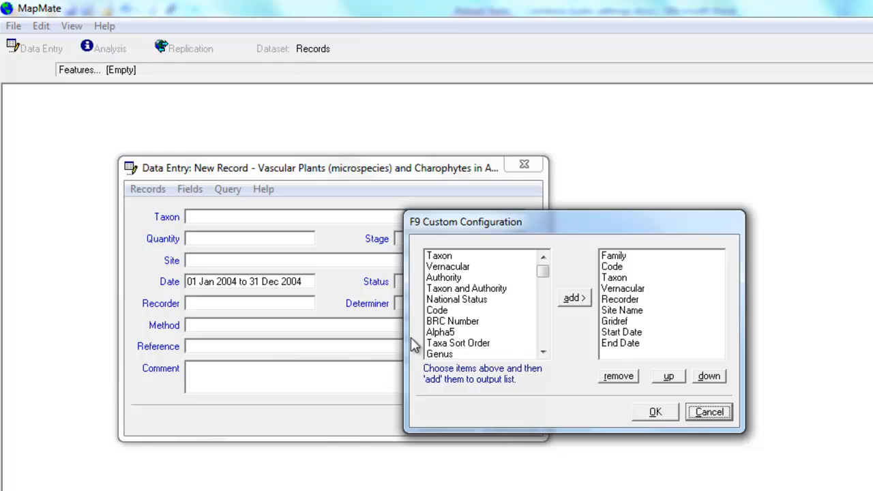
left_click(614, 321)
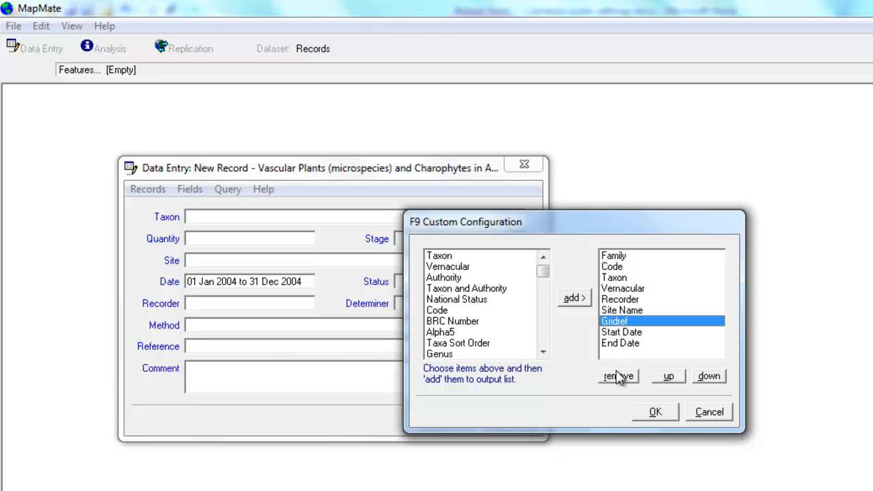
left_click(617, 376)
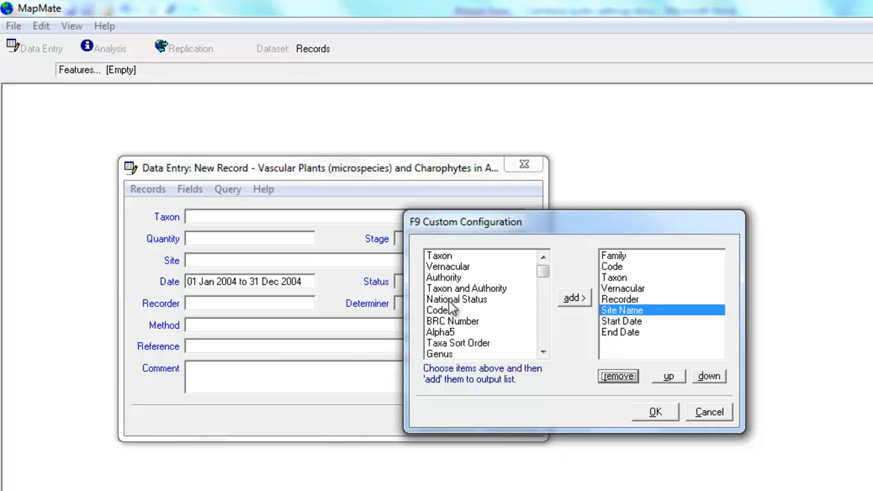
left_click(574, 297)
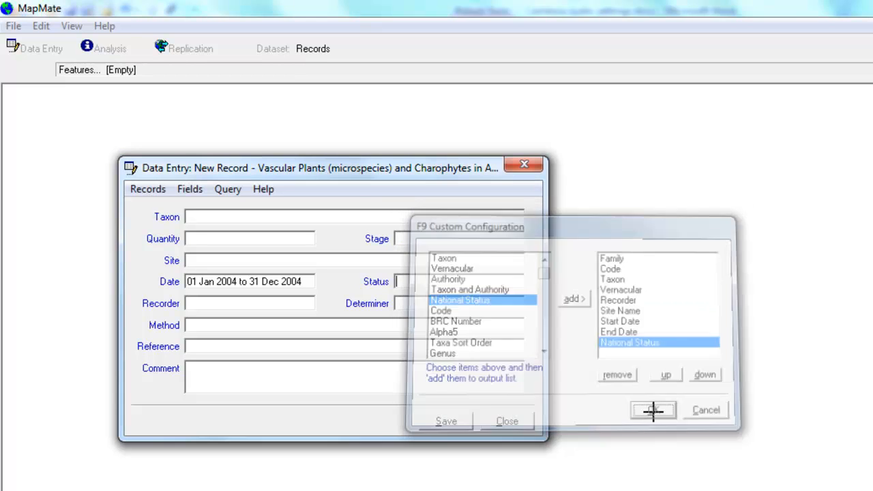
left_click(709, 409)
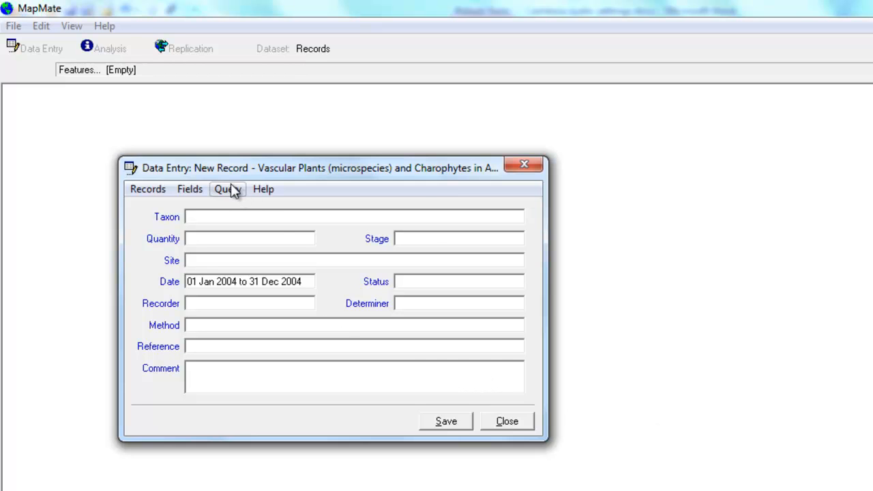
Run Records Custom Query (F9), listing 2004 records with National Status after End Date.
left_click(228, 189)
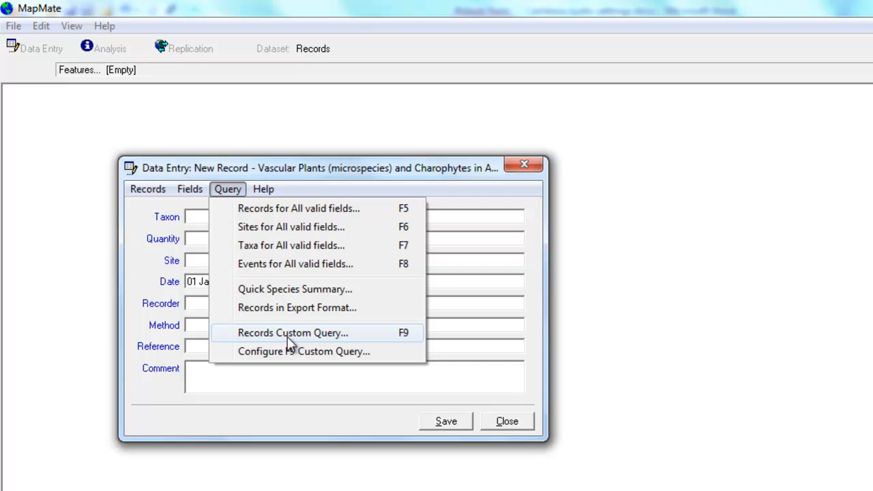
left_click(292, 333)
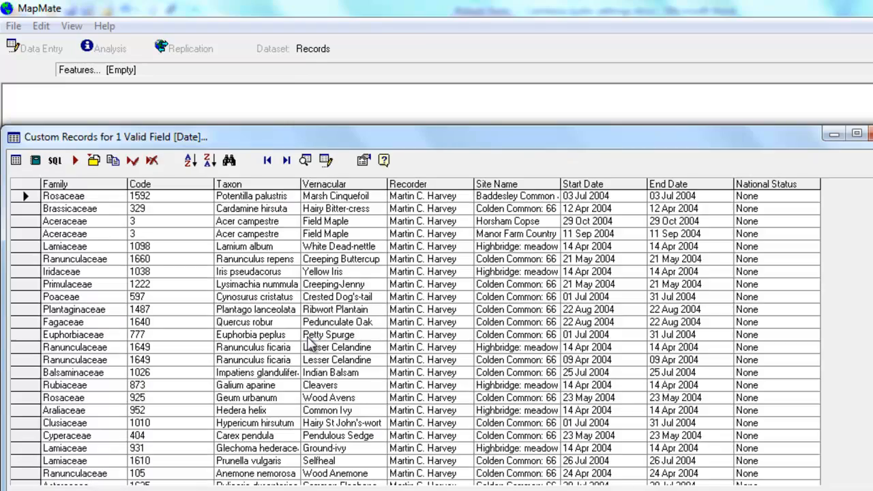